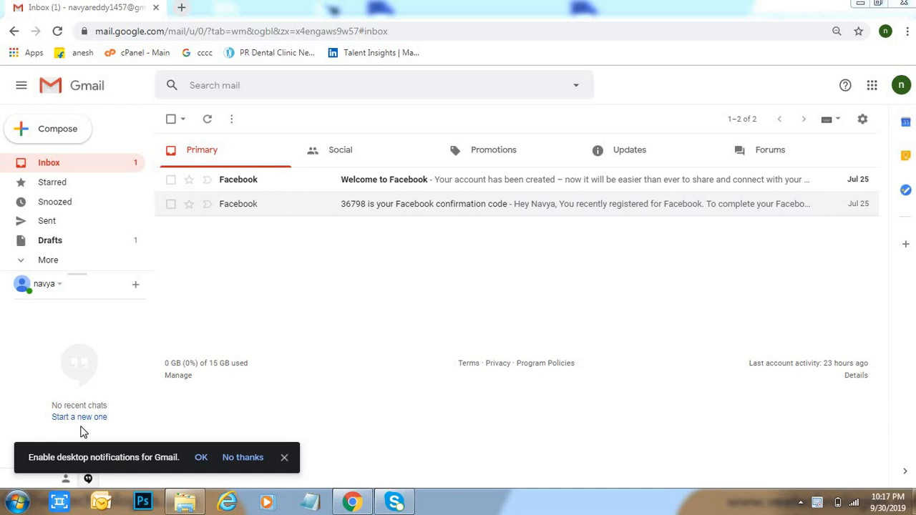
pyautogui.moveTo(245, 242)
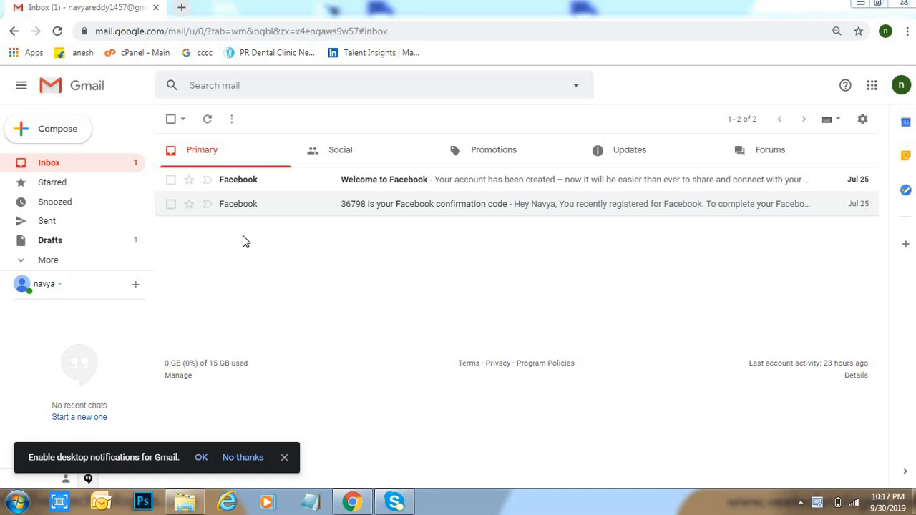
pyautogui.moveTo(230, 350)
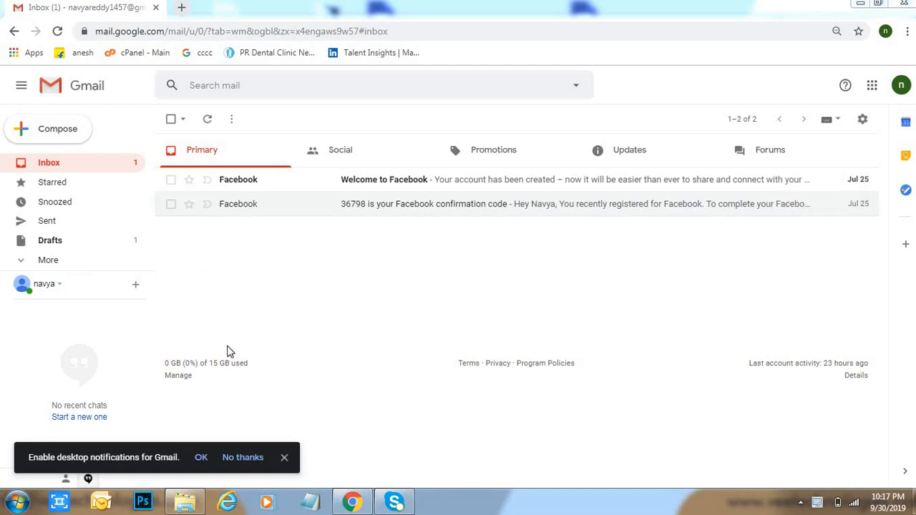
pyautogui.moveTo(340, 363)
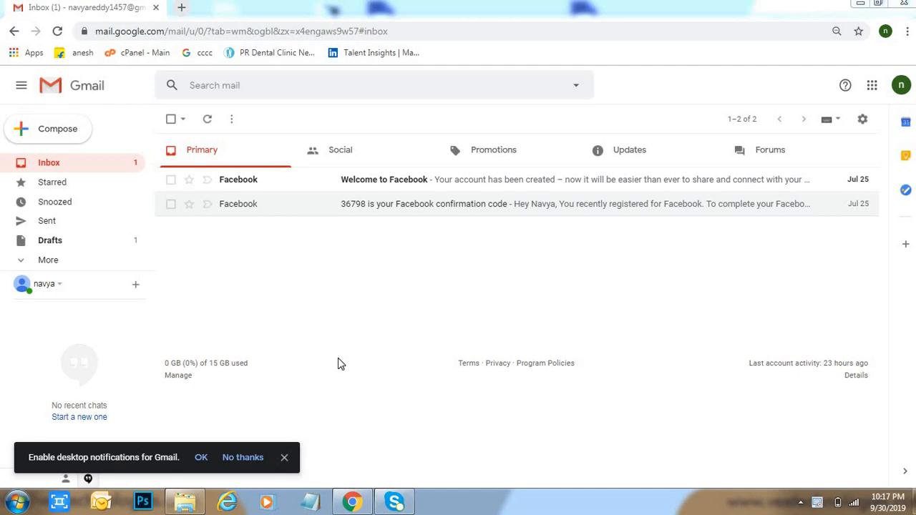
pyautogui.moveTo(847, 177)
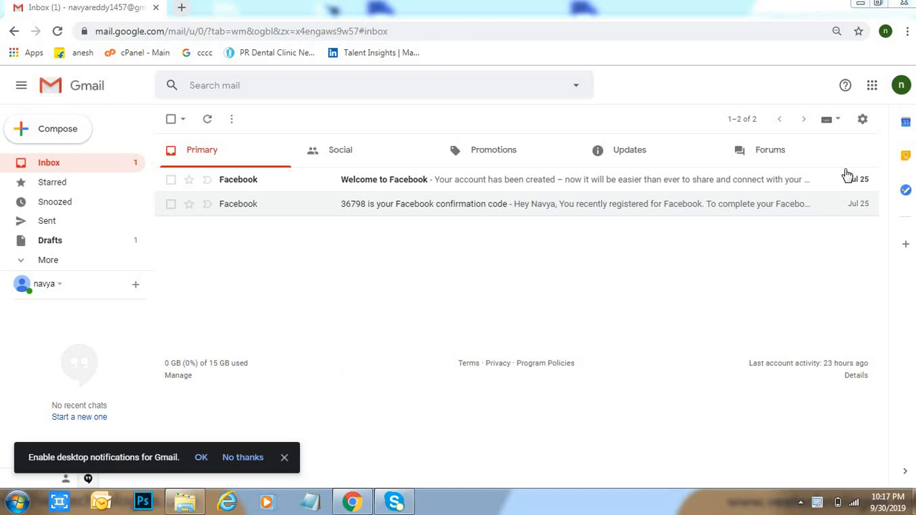
pyautogui.moveTo(862, 119)
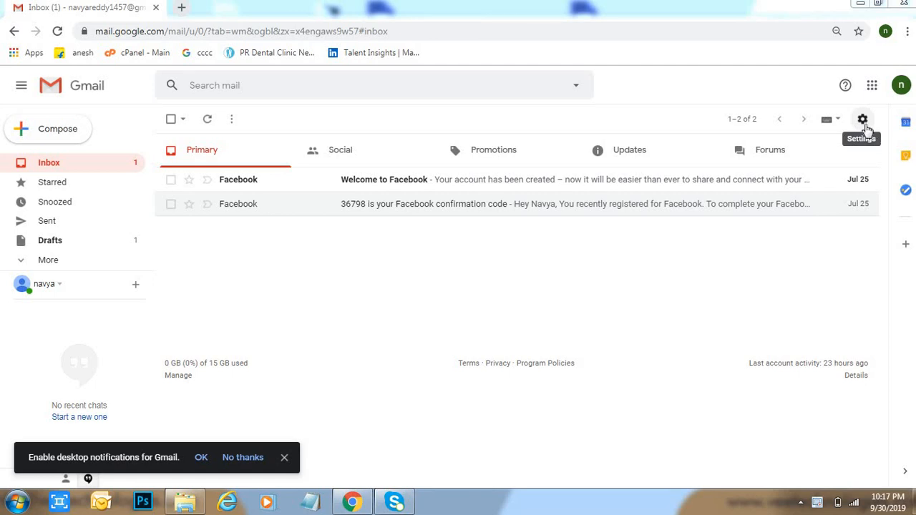
# Step: Reach Gmail's General settings page from the inbox via the gear menu
pyautogui.click(862, 118)
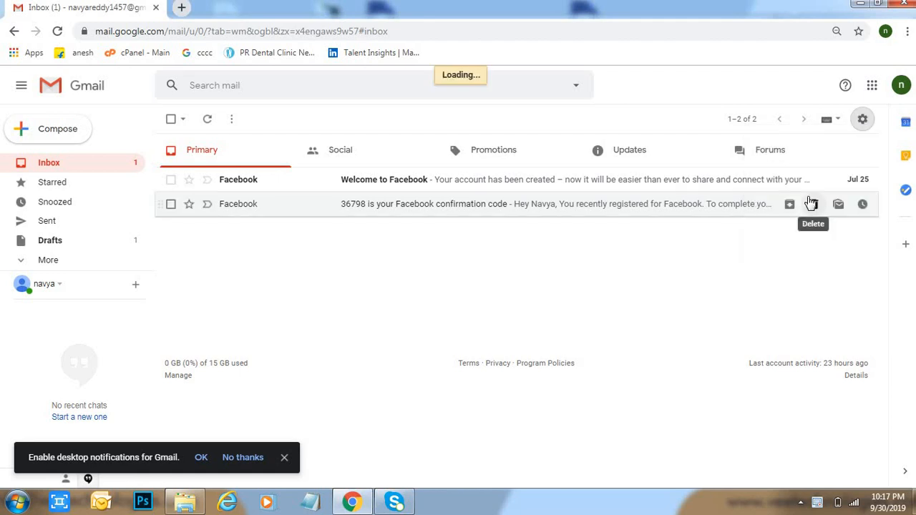
pyautogui.click(863, 119)
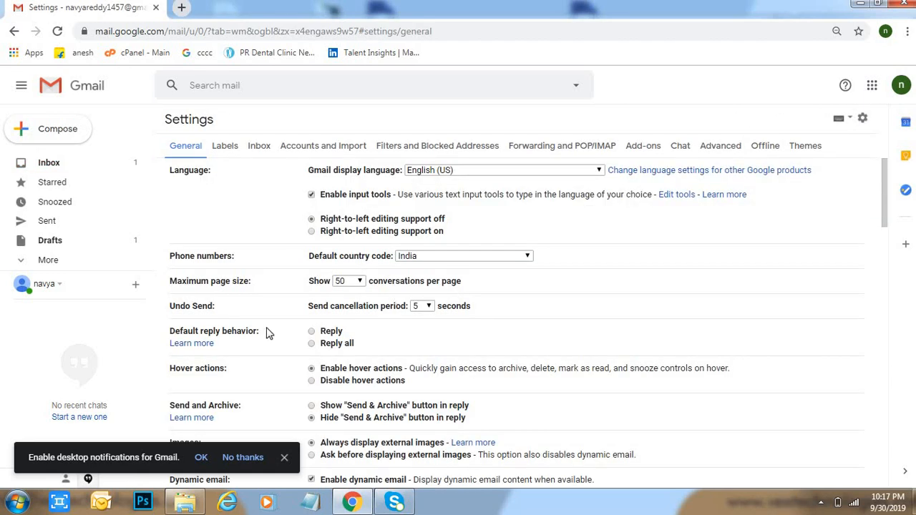
pyautogui.moveTo(175, 283)
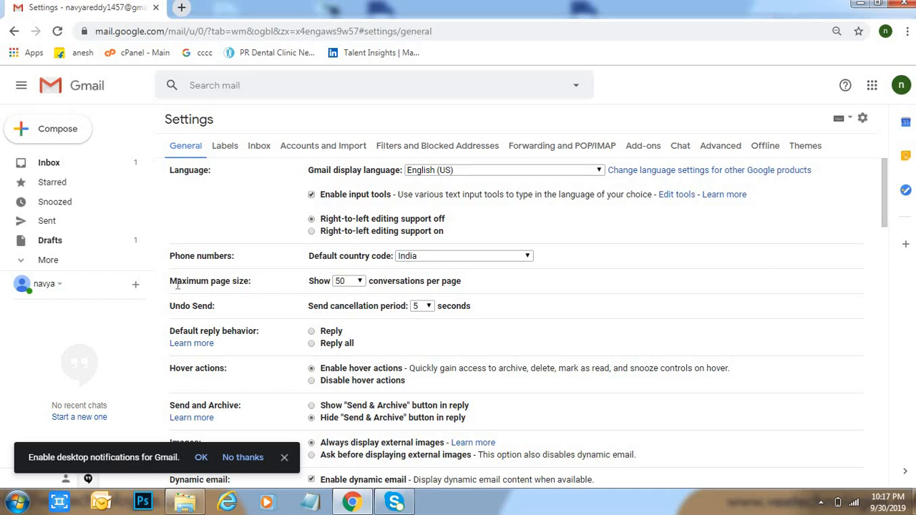
# Step: Choose 100 conversations per page for Maximum page size and save the changes
pyautogui.doubleClick(208, 280)
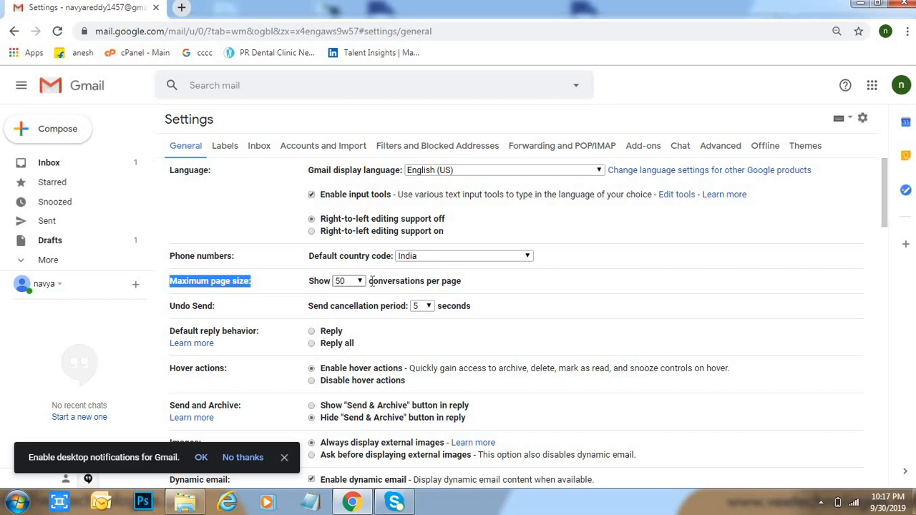
pyautogui.moveTo(389, 292)
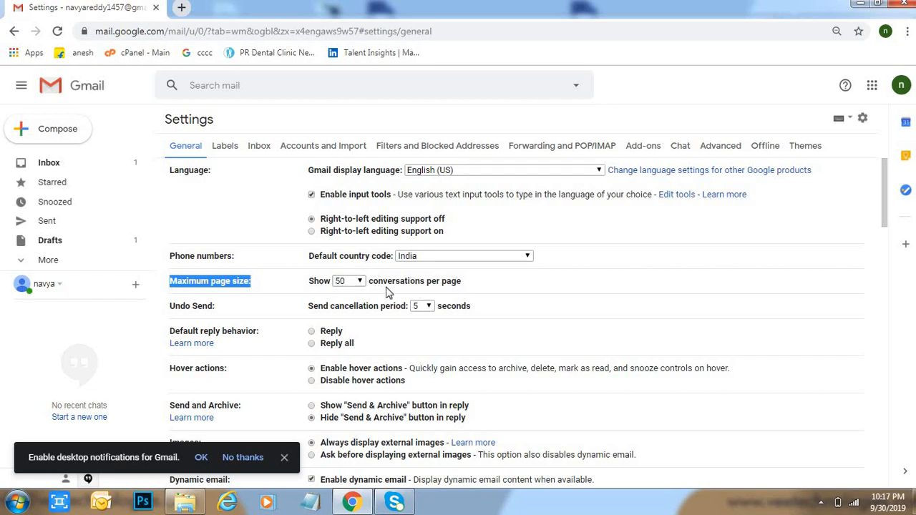
pyautogui.click(348, 281)
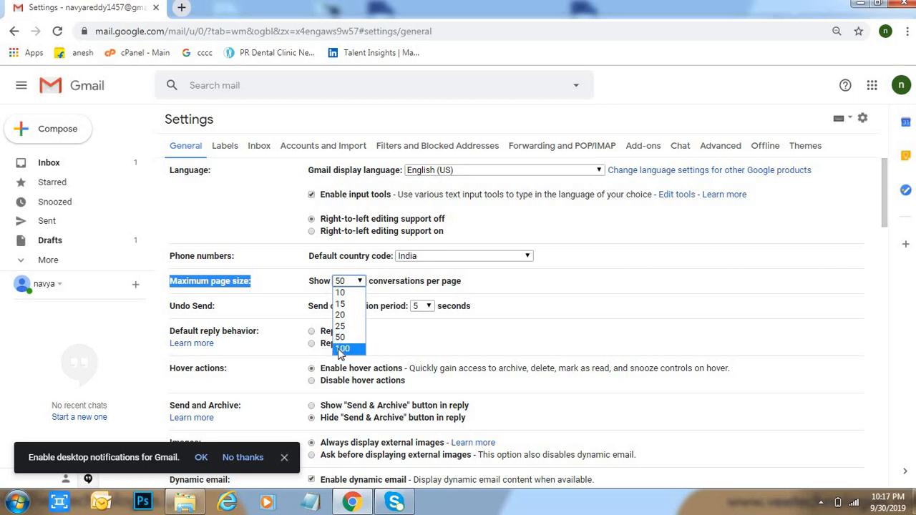
pyautogui.click(342, 349)
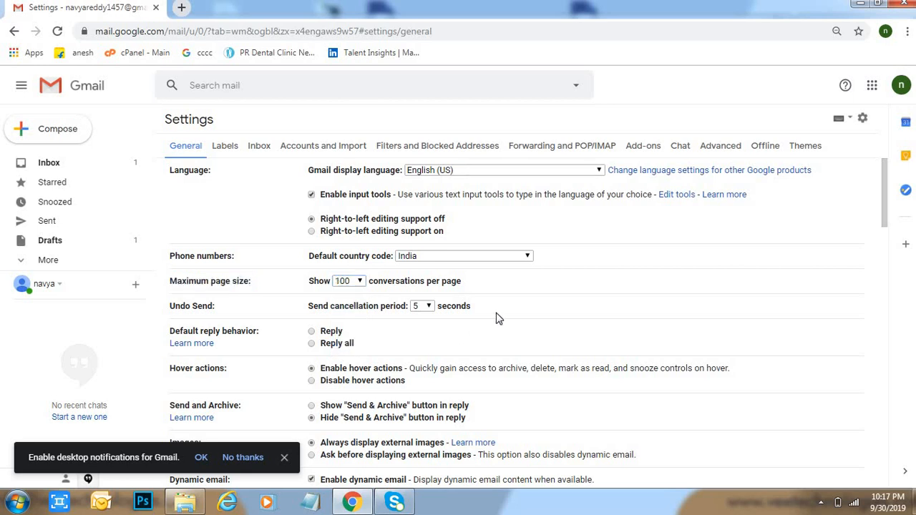
pyautogui.scroll(-3)
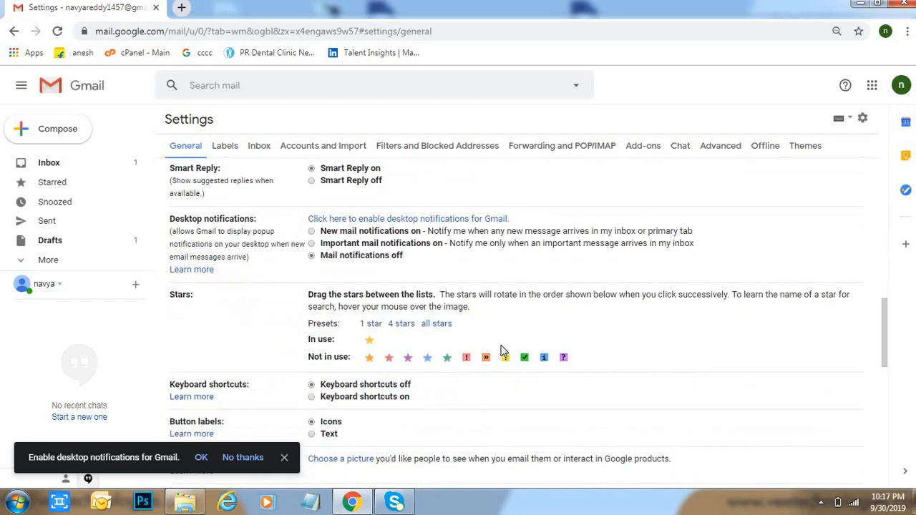
pyautogui.scroll(-3)
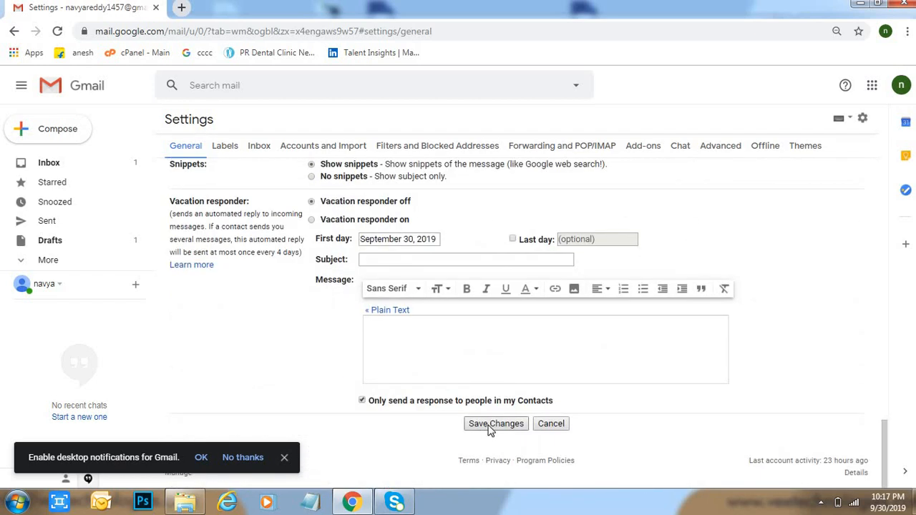
pyautogui.click(496, 423)
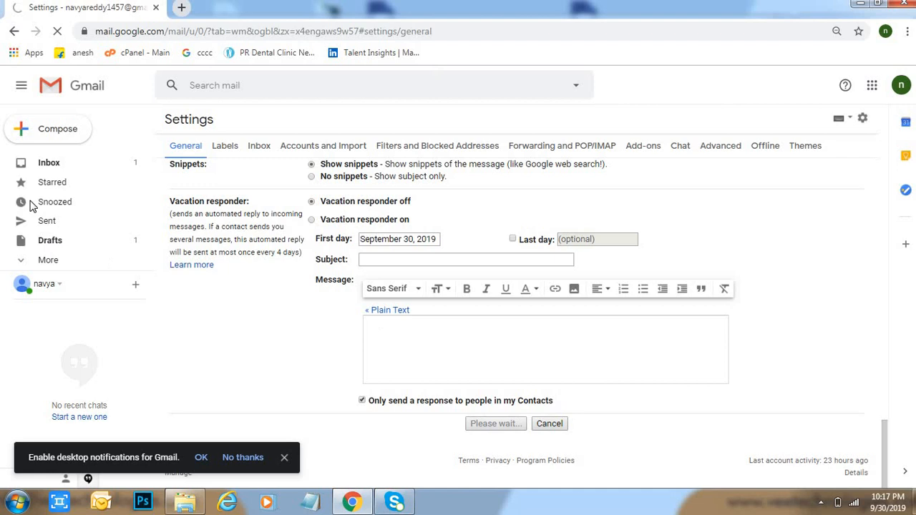
pyautogui.click(495, 423)
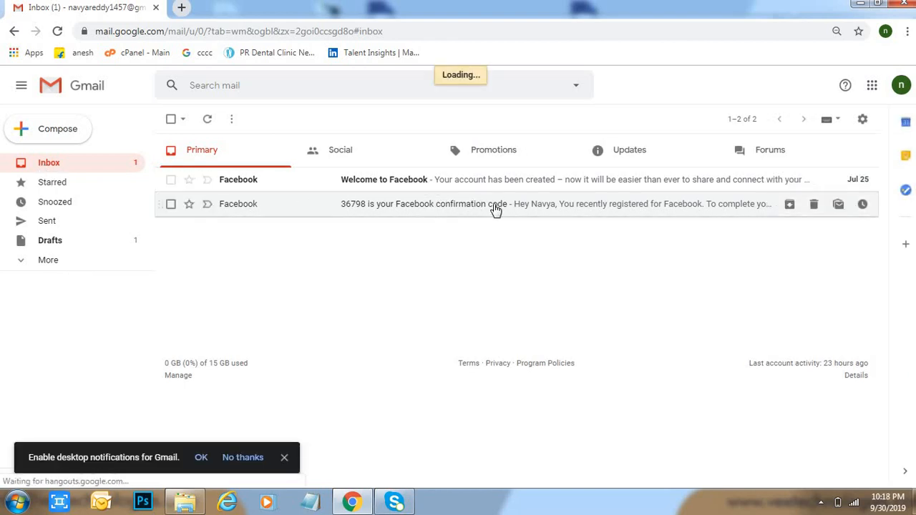
pyautogui.moveTo(599, 219)
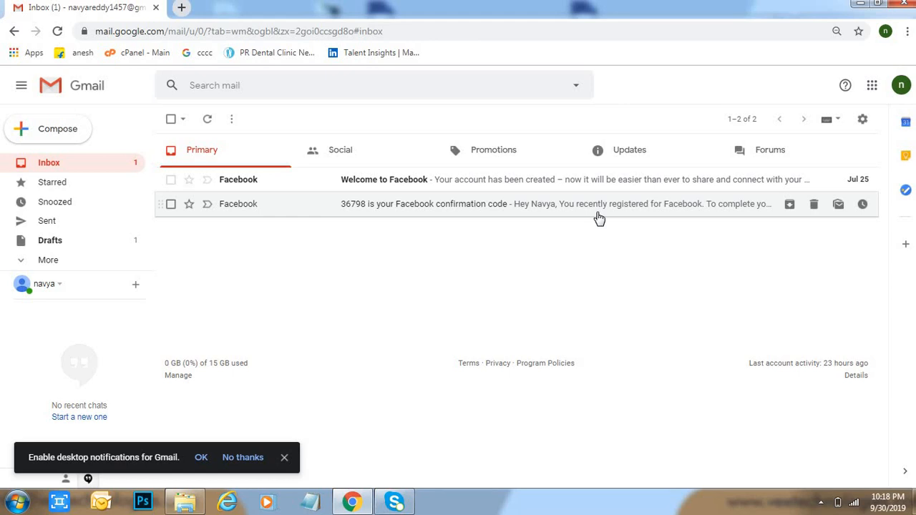
pyautogui.moveTo(830, 501)
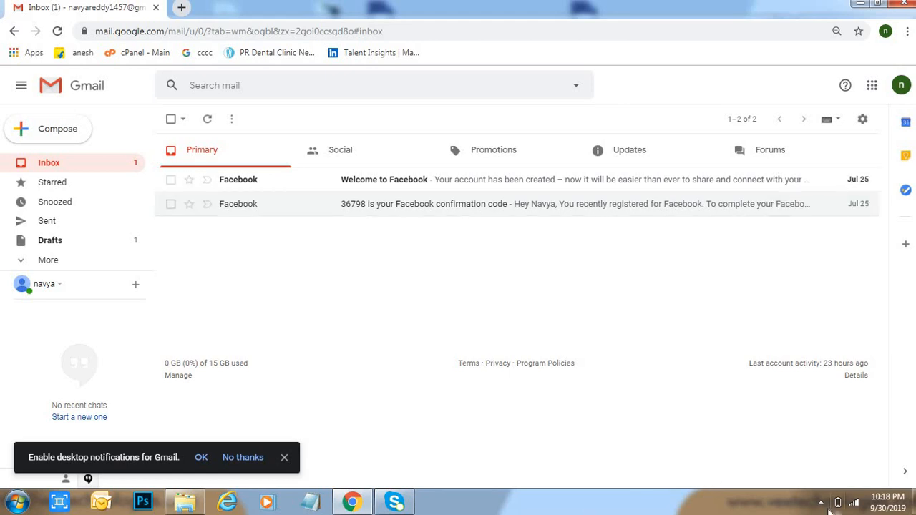
# Step: Reveal the hidden system tray icons while the inbox finishes reloading
pyautogui.click(837, 502)
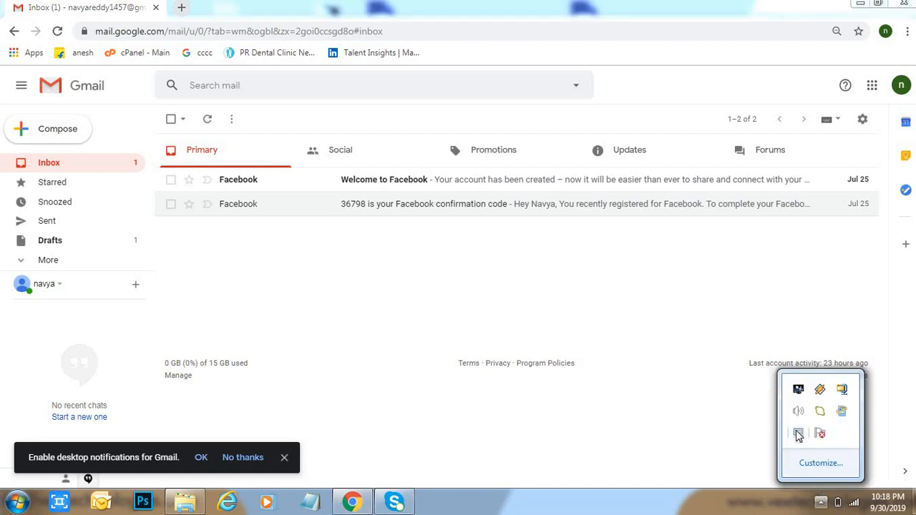